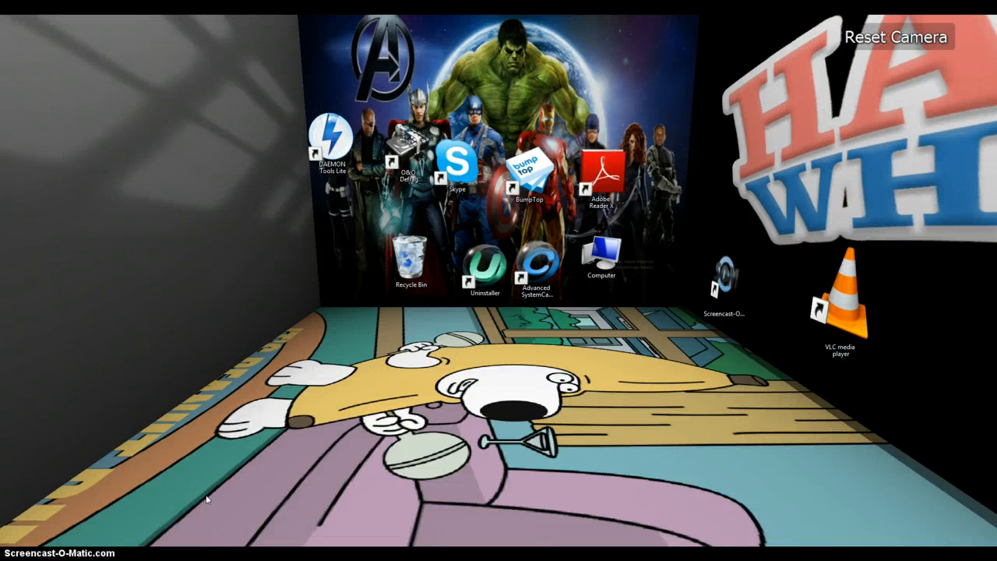
{"action": "mouse_move", "coordinate": [724, 220]}
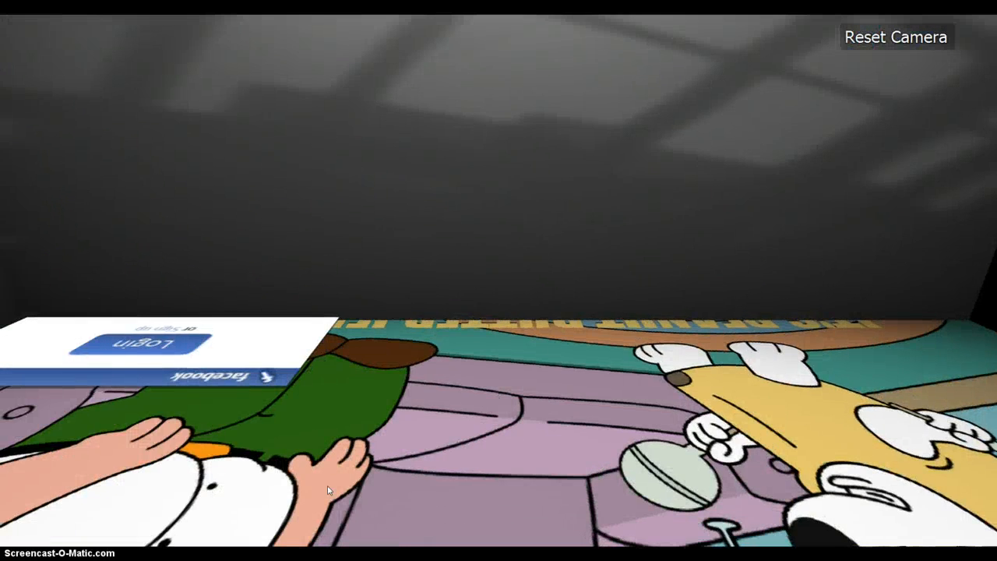
Rotate the 3D desktop view to face the Happy Wheels wall with Games, VLC and Music.
{"action": "left_click", "coordinate": [896, 37]}
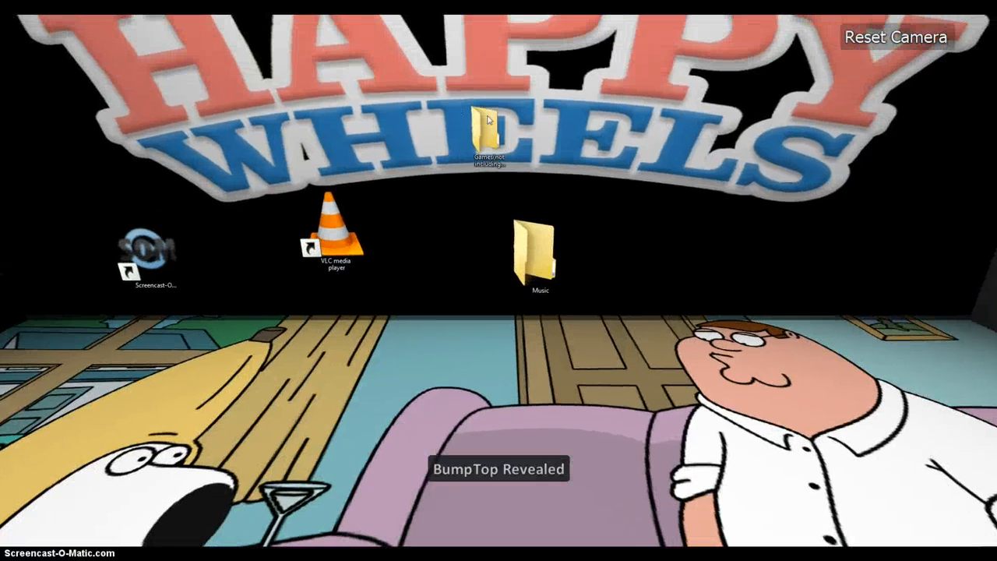
Select and open the Games folder on the Happy Wheels wall.
{"action": "left_click", "coordinate": [487, 125]}
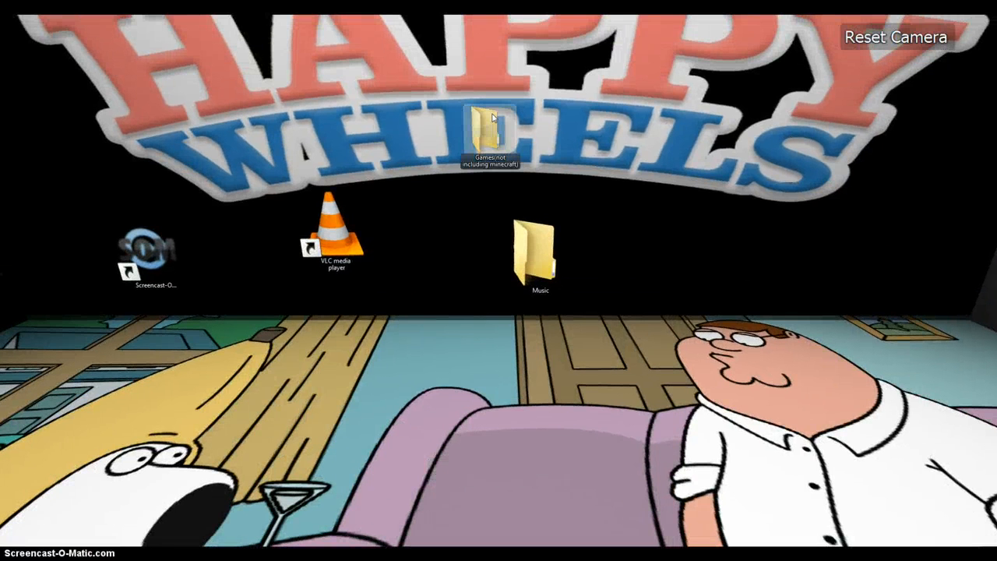
{"action": "double_click", "coordinate": [488, 124]}
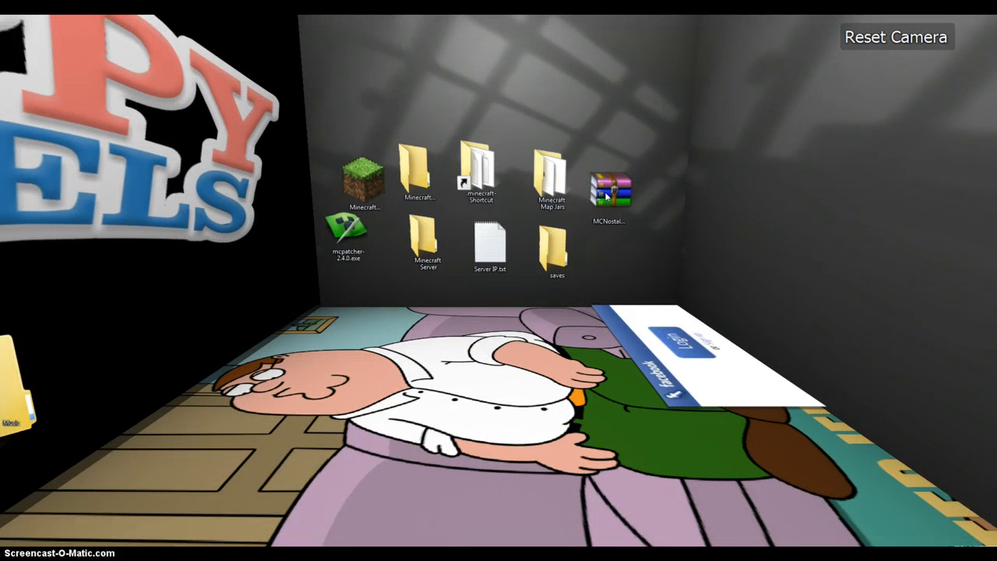
{"action": "left_click", "coordinate": [610, 187]}
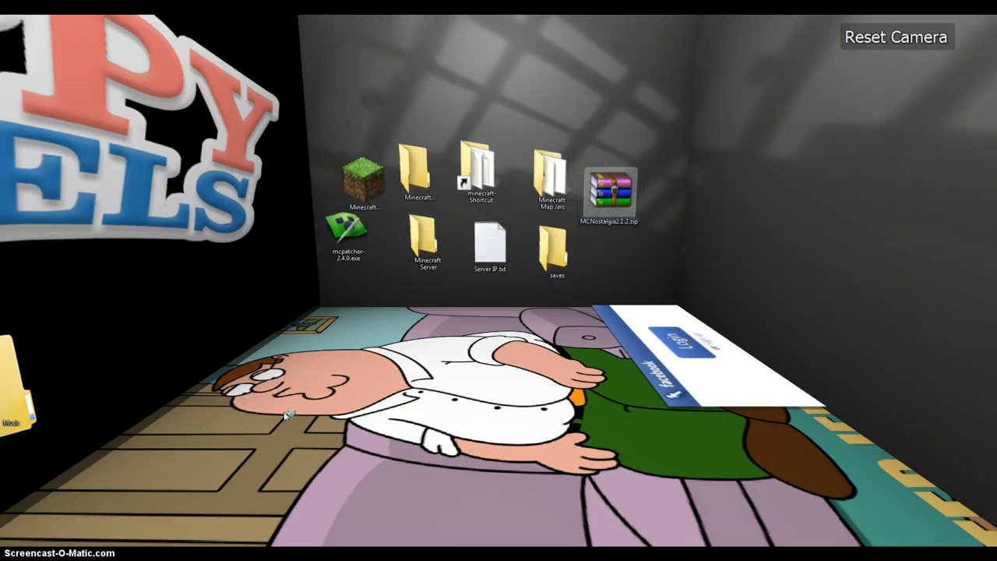
{"action": "double_click", "coordinate": [609, 191]}
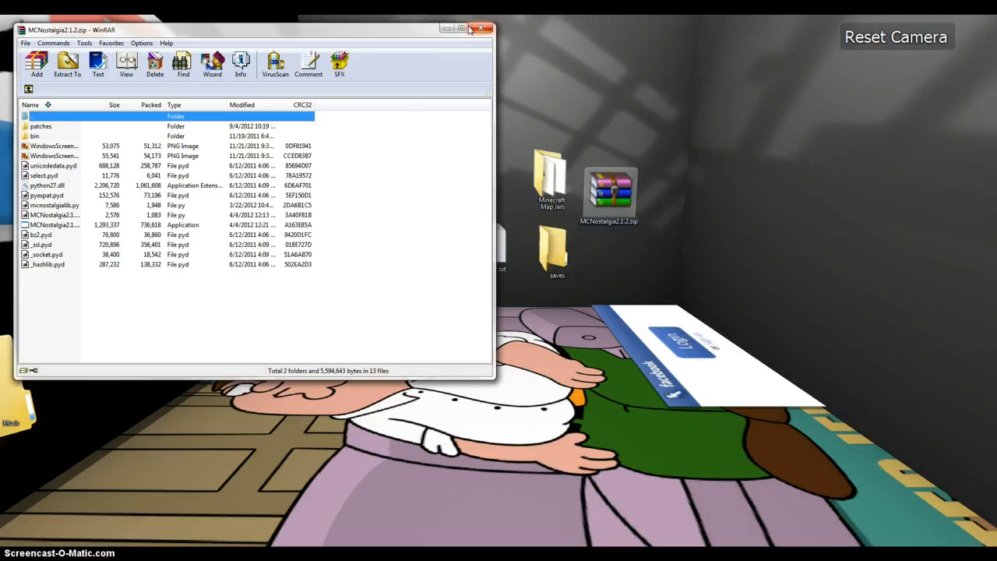
{"action": "left_click", "coordinate": [481, 29]}
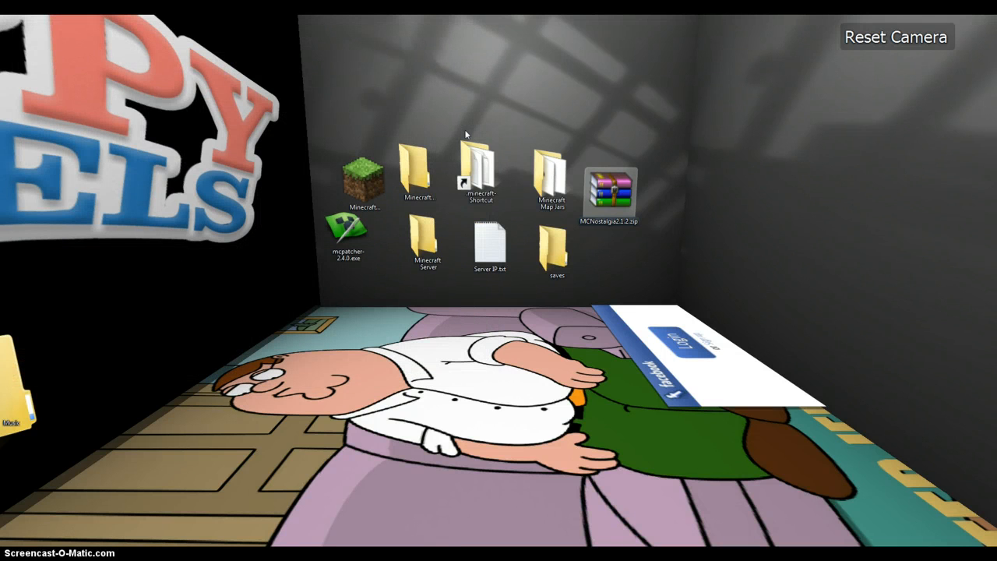
Shrink the Minecraft Mods folder, then view the Family Guy floor with the Facebook widget.
{"action": "left_click", "coordinate": [419, 166]}
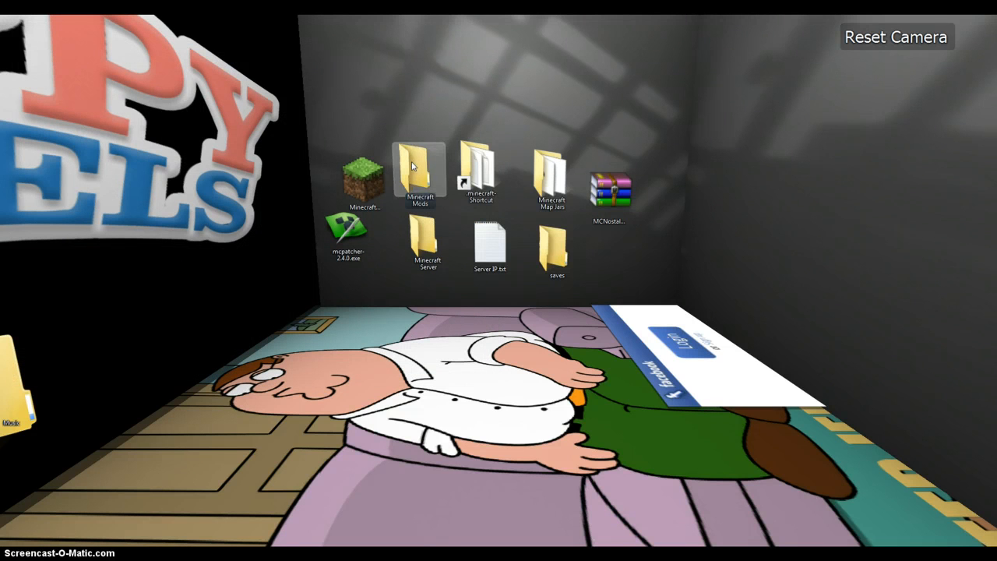
{"action": "left_click_drag", "start_coordinate": [419, 171], "coordinate": [413, 296]}
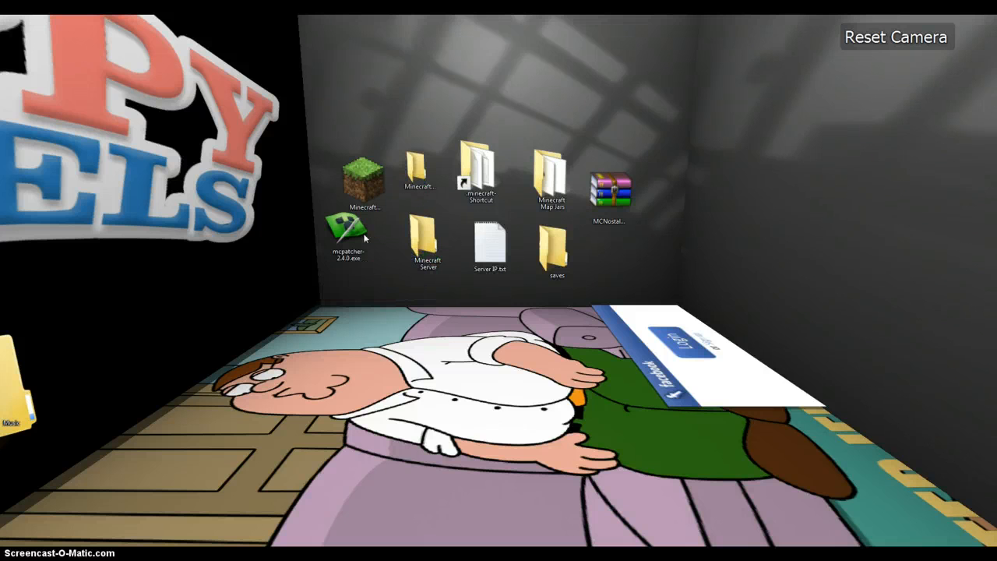
{"action": "mouse_move", "coordinate": [479, 315]}
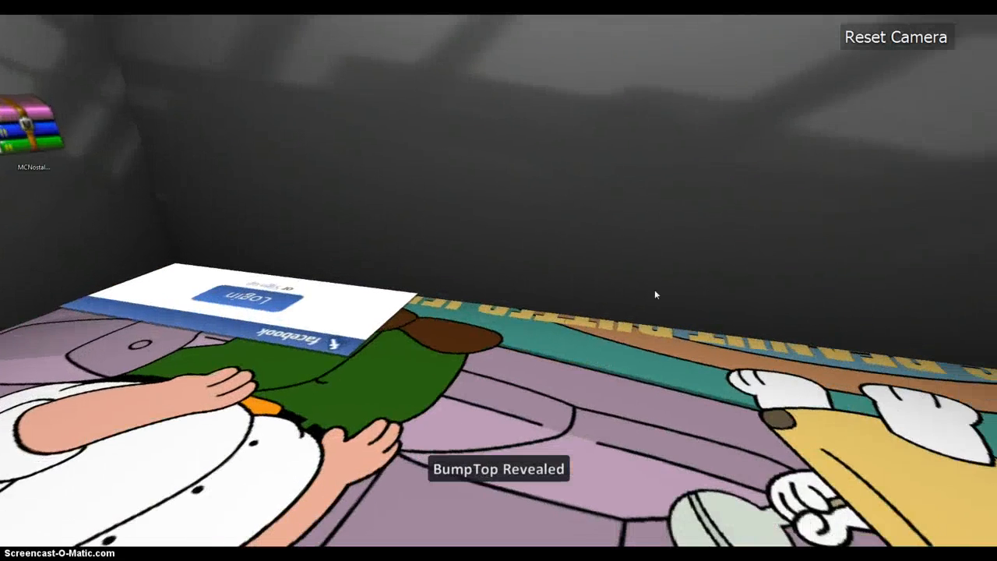
{"action": "left_click", "coordinate": [896, 37]}
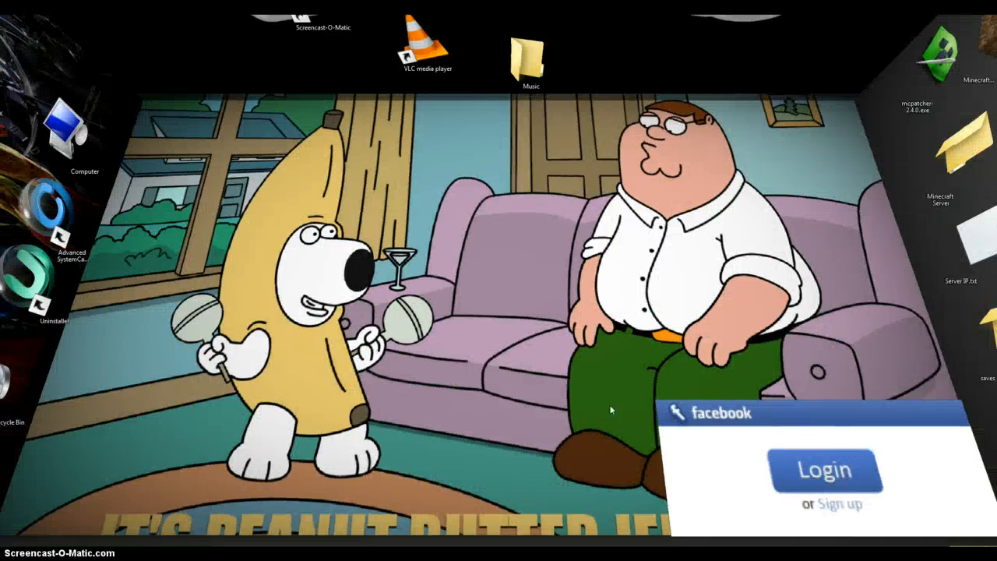